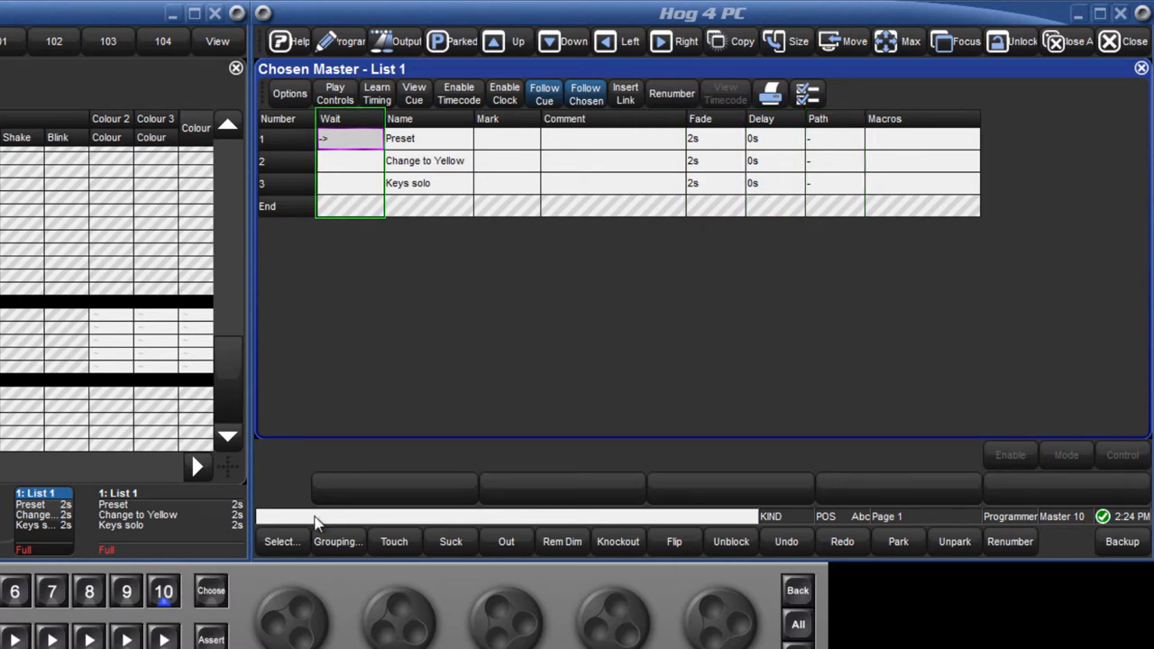
pyautogui.moveTo(375, 339)
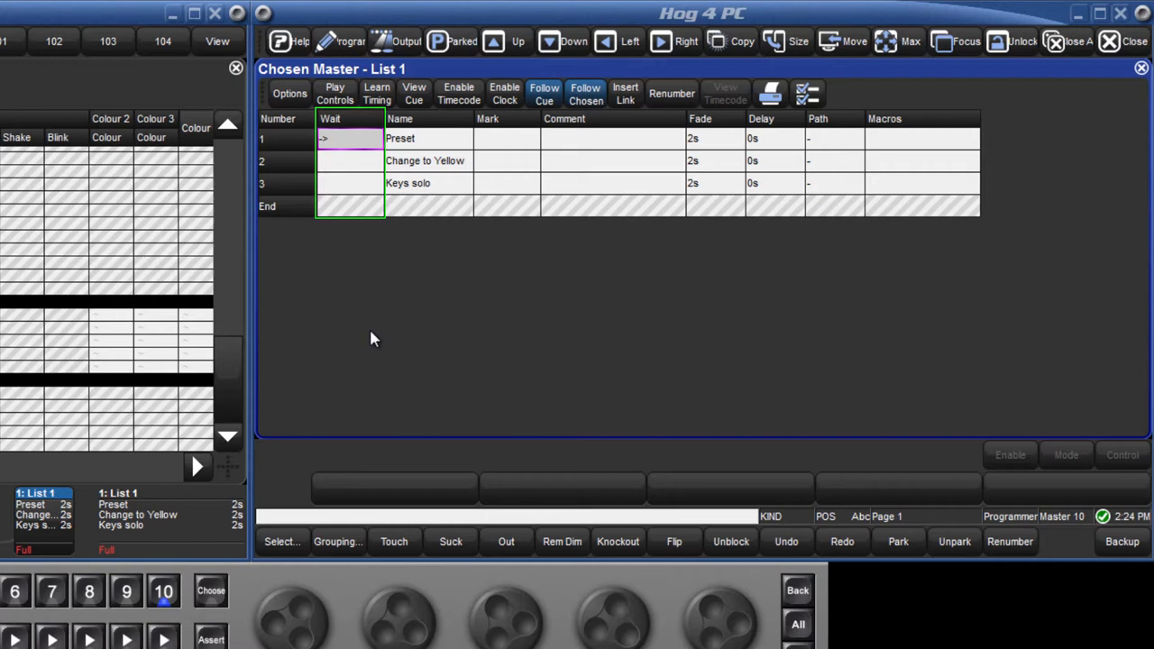
pyautogui.moveTo(368, 206)
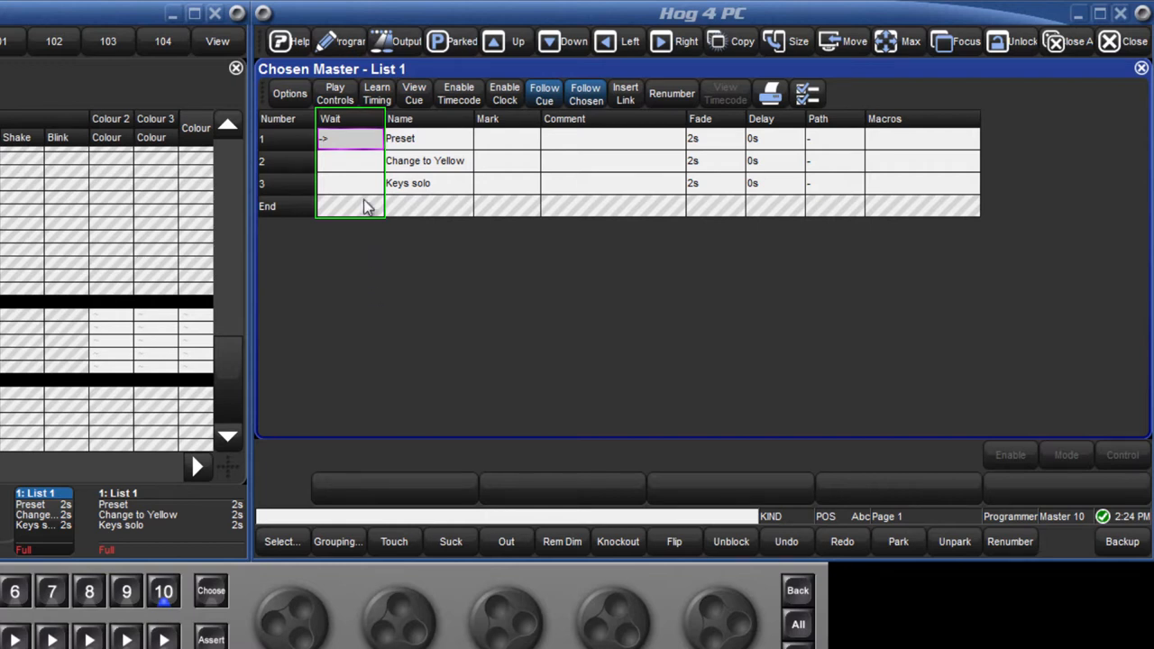
pyautogui.moveTo(357, 194)
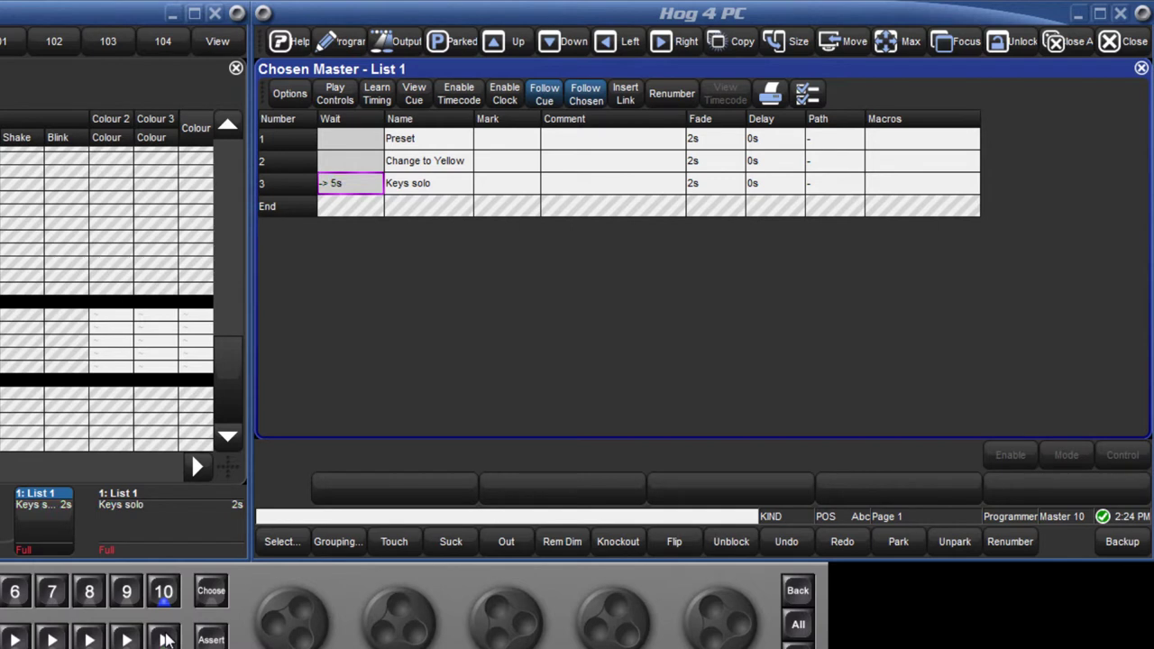
pyautogui.moveTo(351, 198)
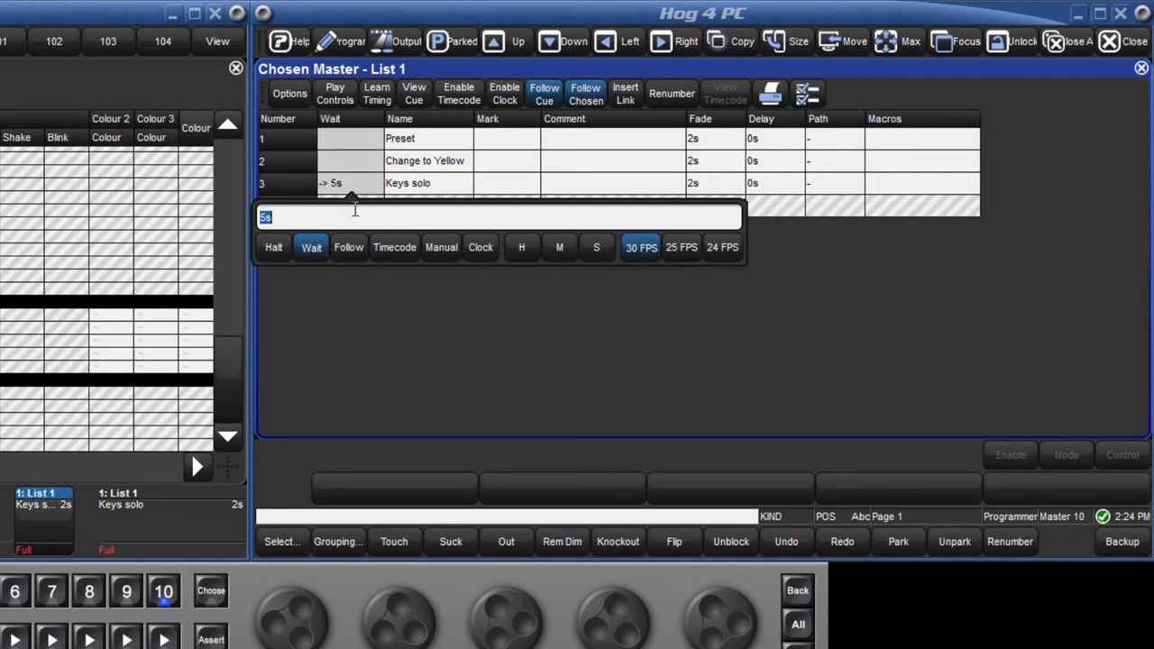
pyautogui.moveTo(349, 247)
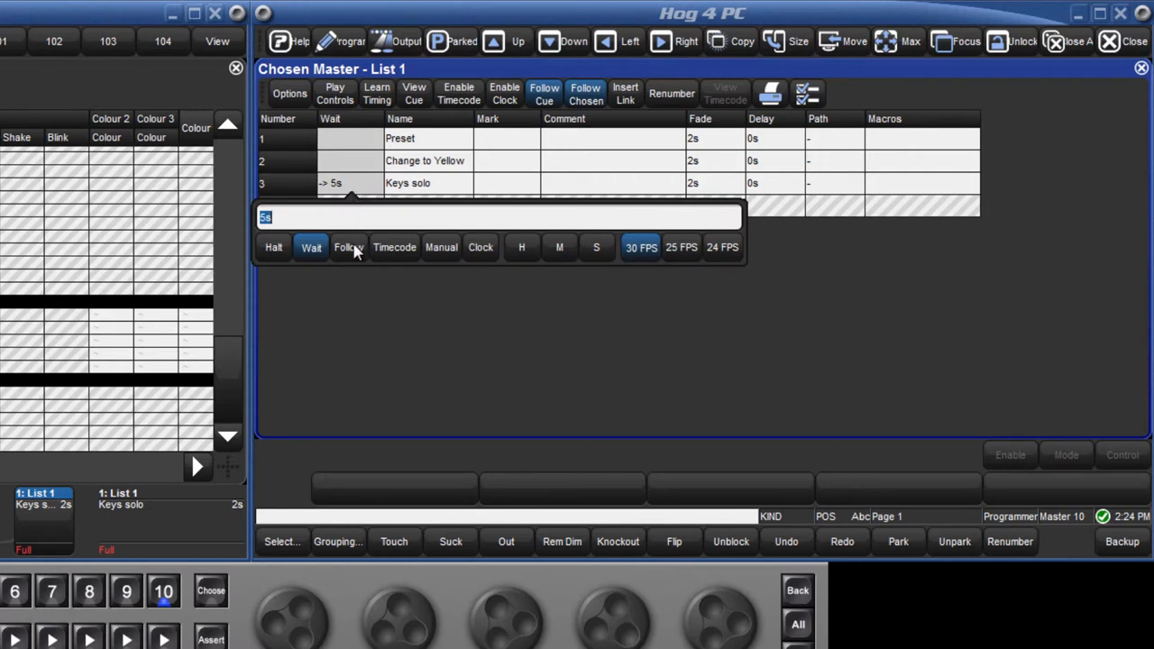
# Step: Set cue 3 'Keys solo' wait to Follow + 5s
pyautogui.click(349, 247)
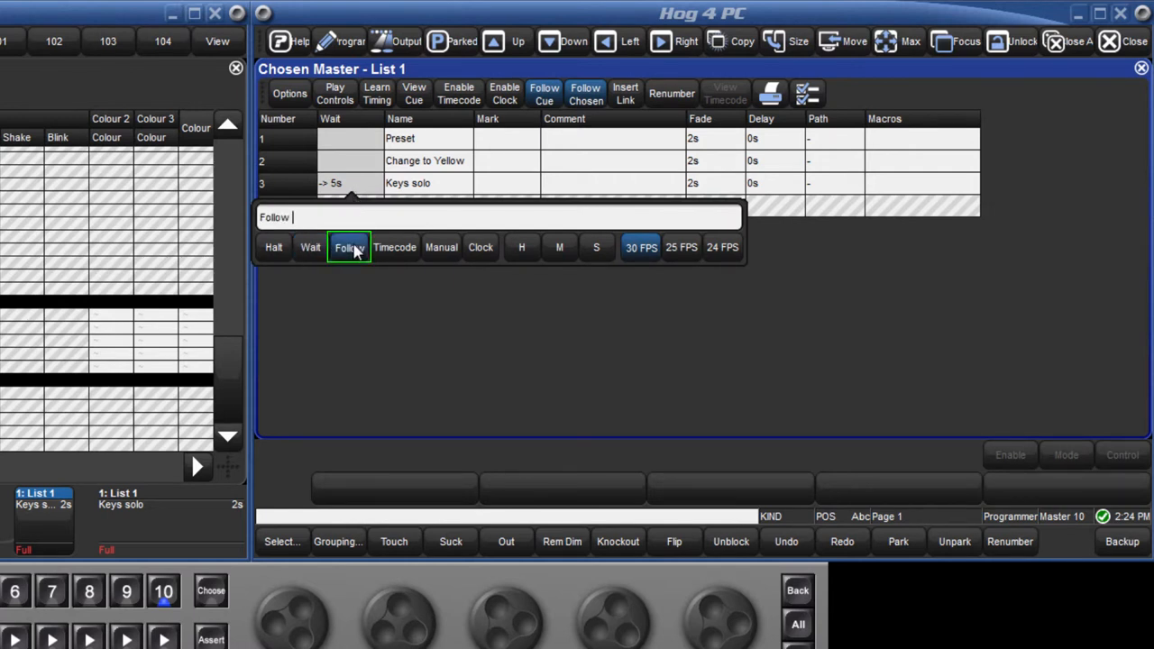
pyautogui.write('5')
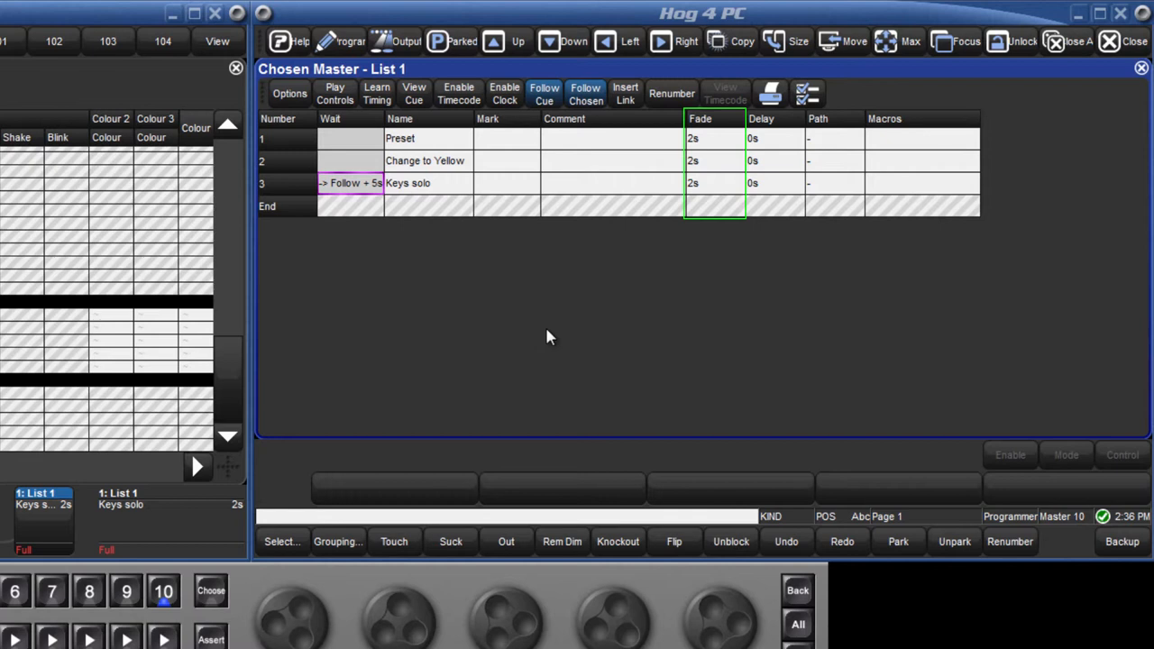
pyautogui.moveTo(711, 192)
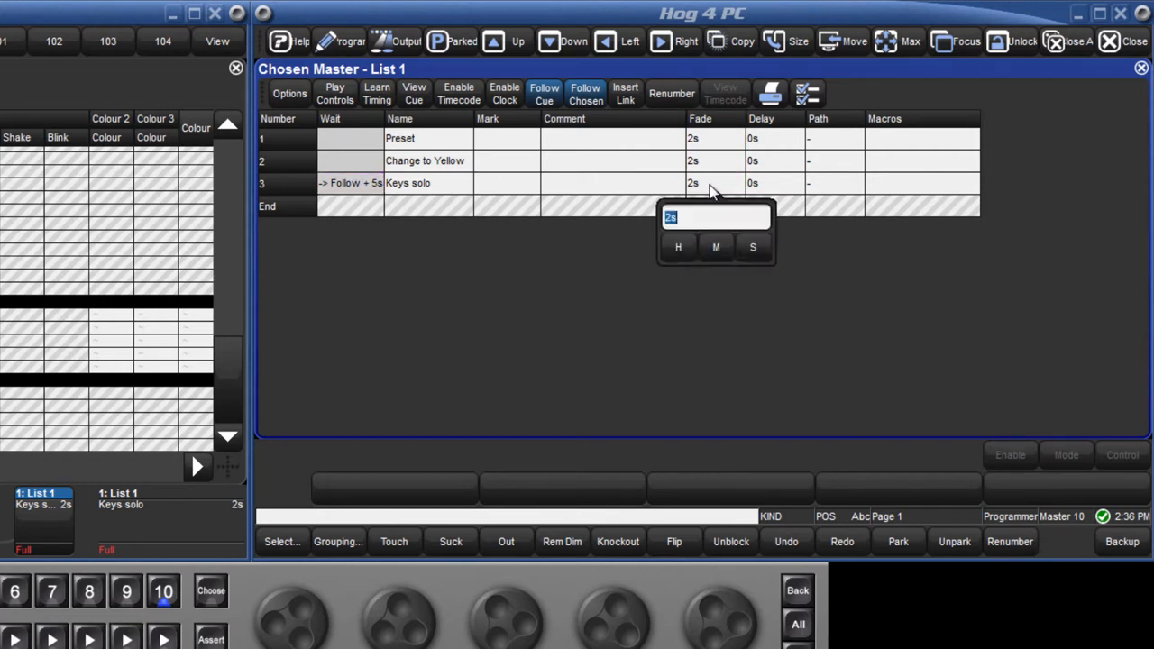
# Step: Enter a split 3s/5s fade time for cue 3 'Keys solo'
pyautogui.write('3/5')
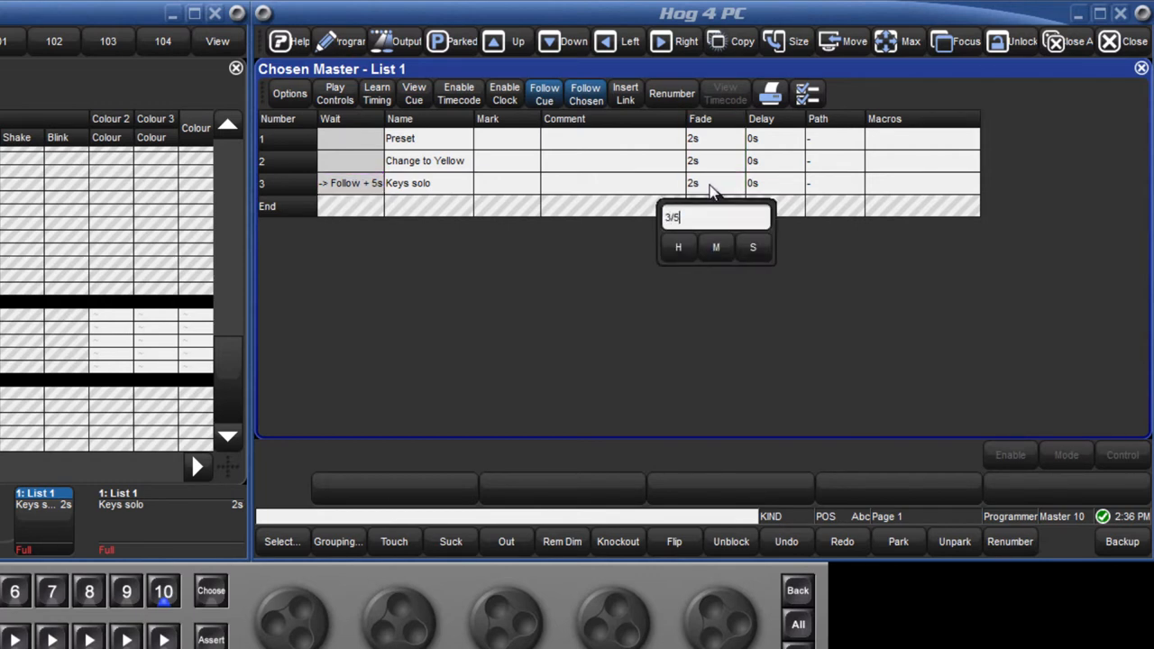
pyautogui.press('Enter')
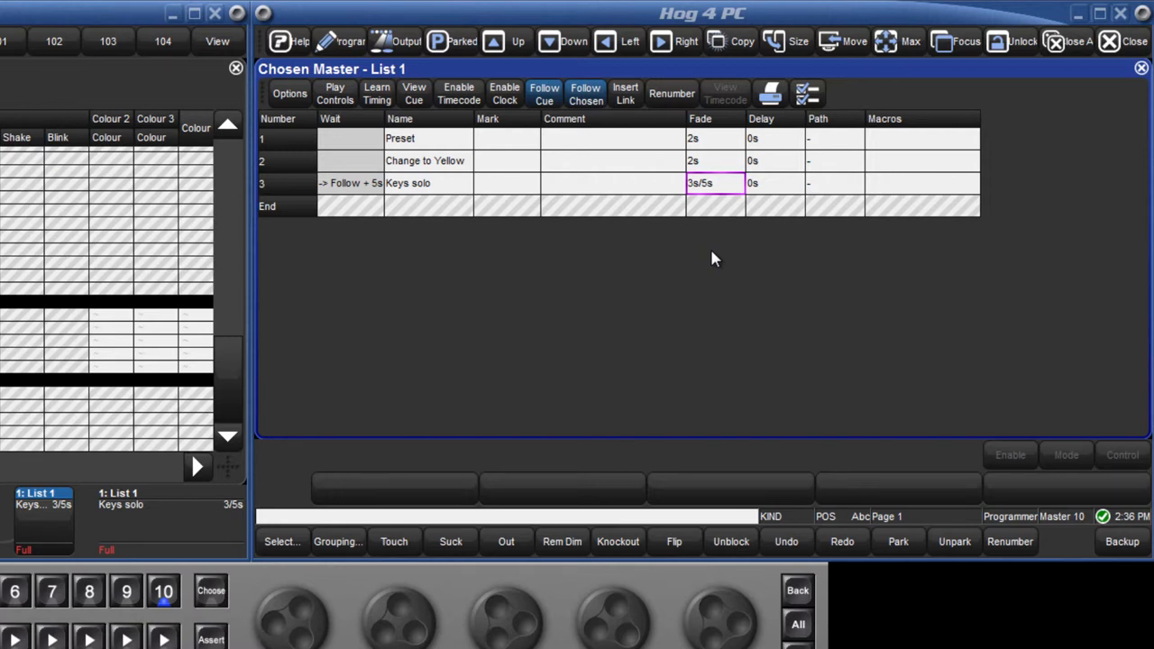
pyautogui.click(772, 119)
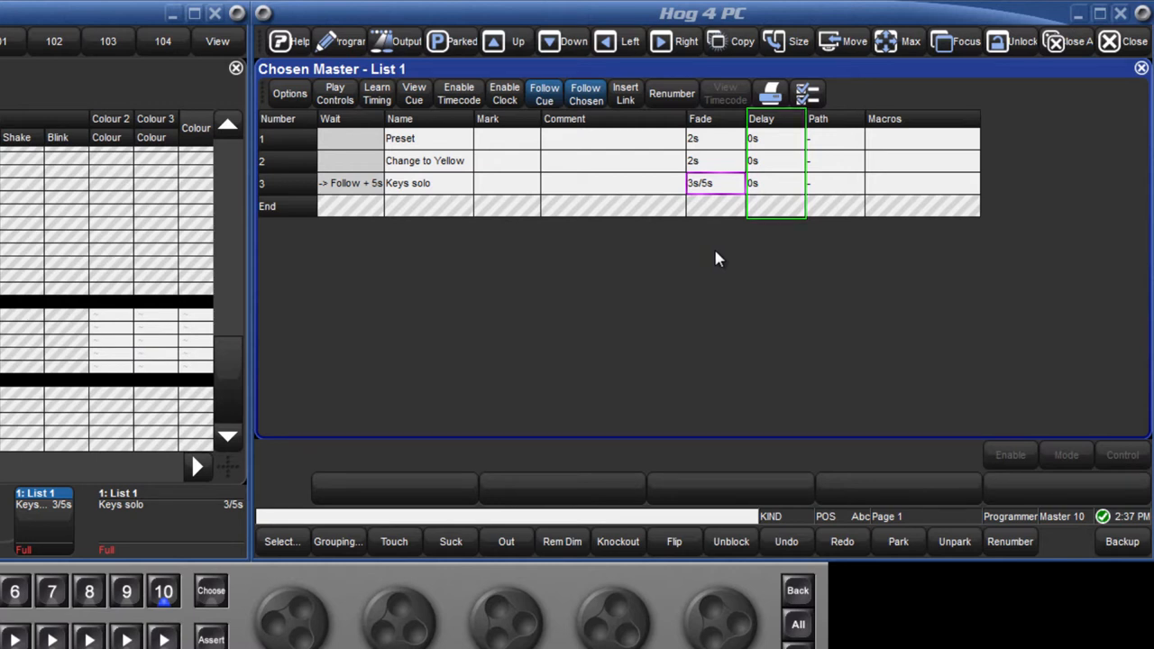
pyautogui.click(834, 184)
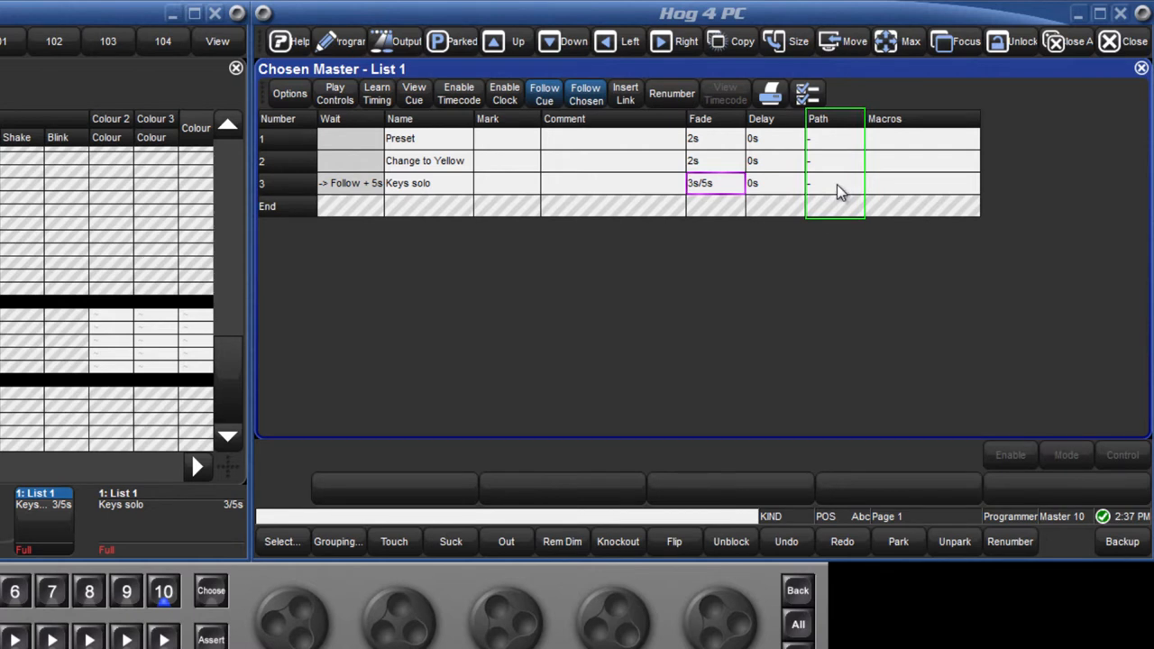
pyautogui.click(830, 184)
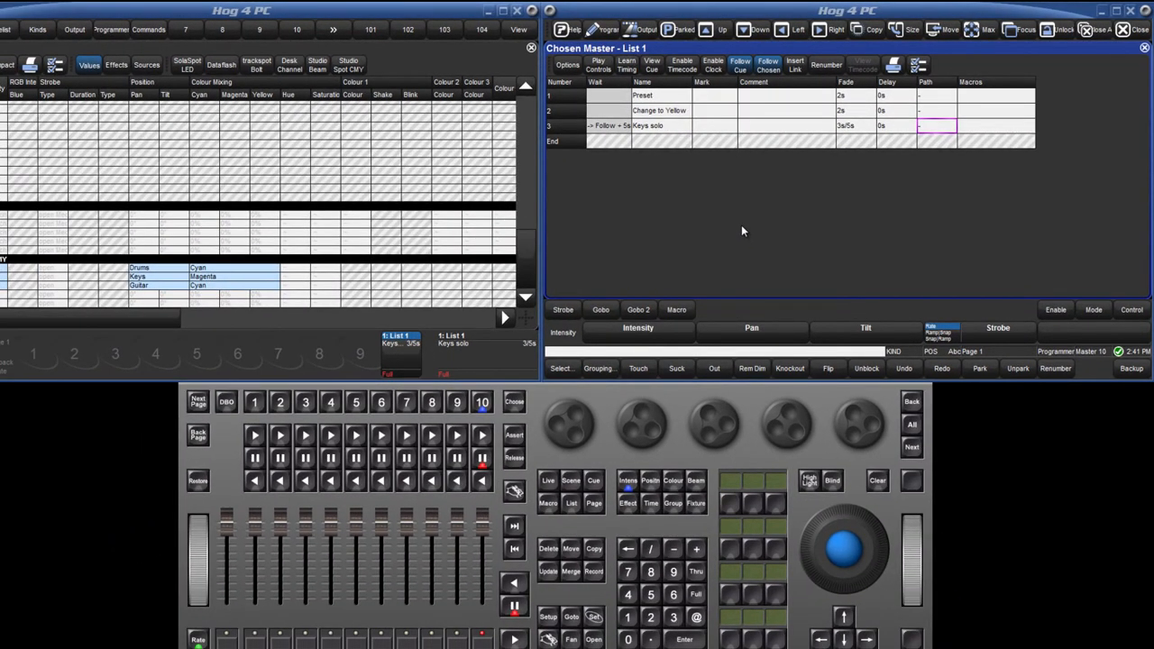
# Step: Open cue 3 'Keys solo' in the editor, stepping back to cue 1 'Preset' and forward again
pyautogui.click(595, 480)
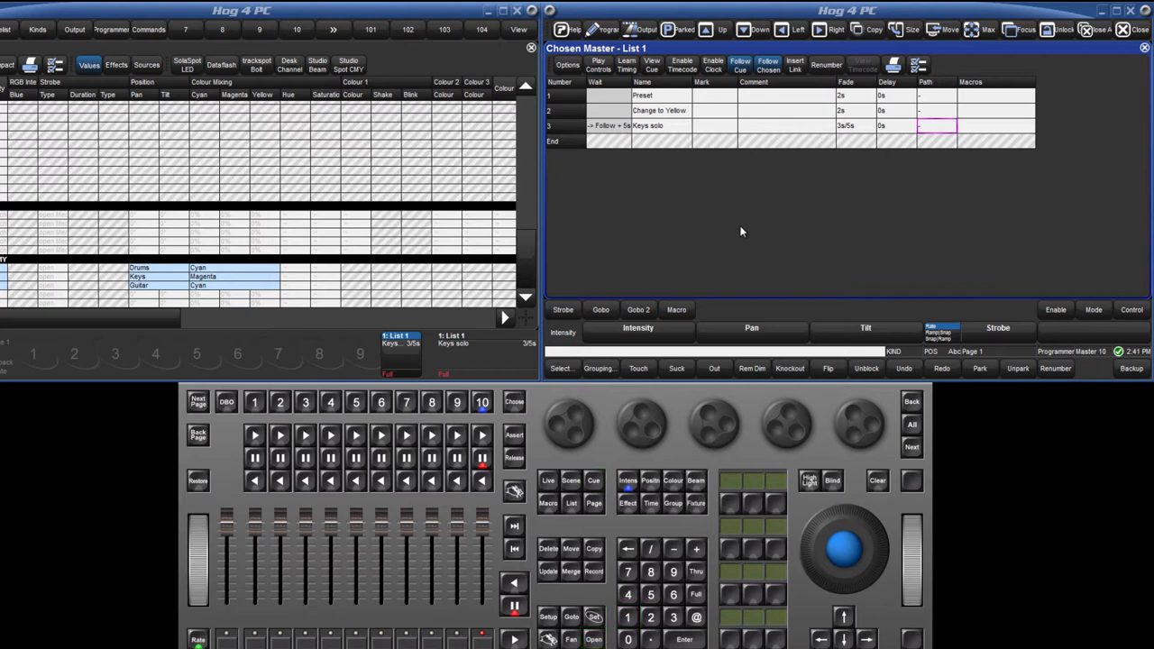
pyautogui.click(595, 479)
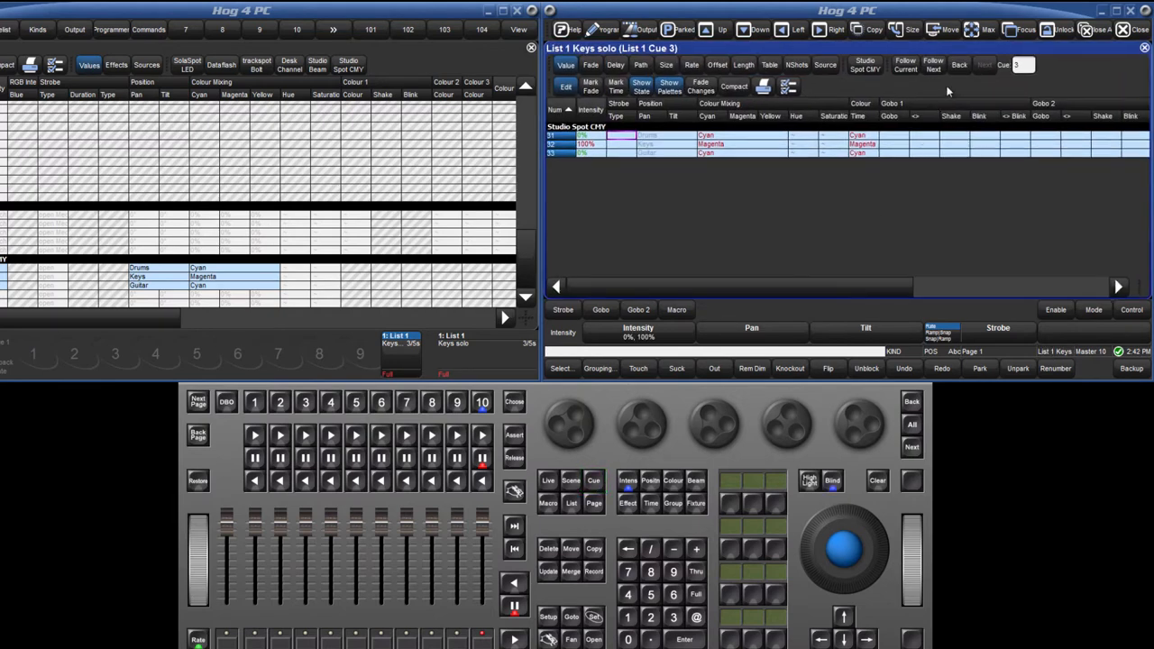
pyautogui.click(968, 65)
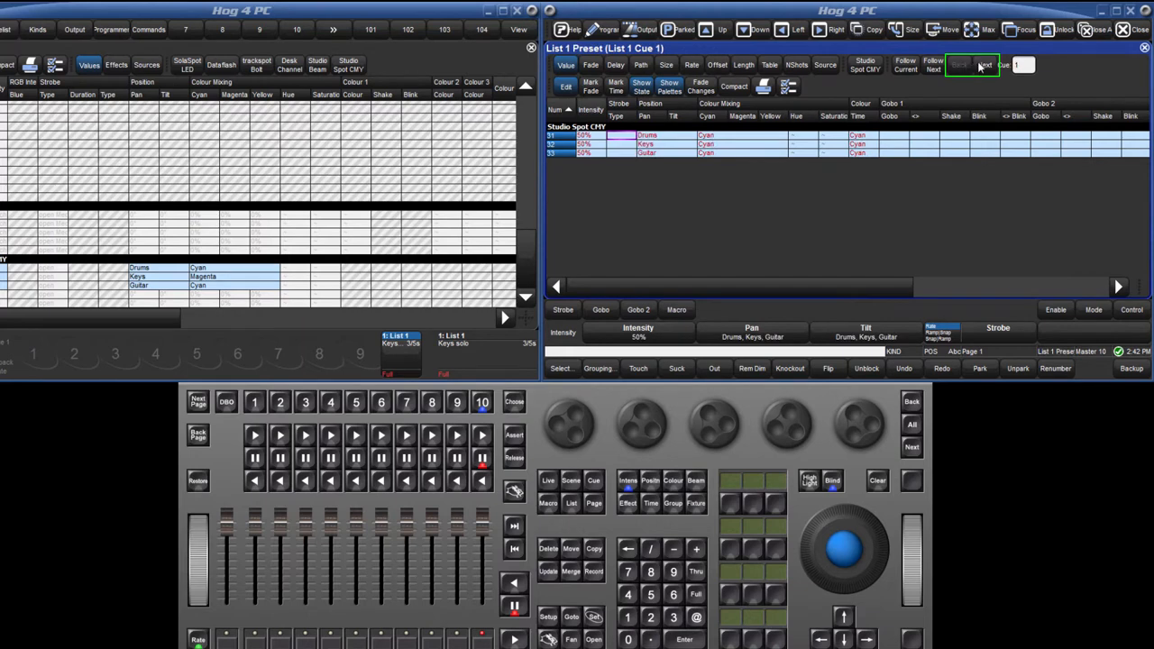
pyautogui.click(983, 65)
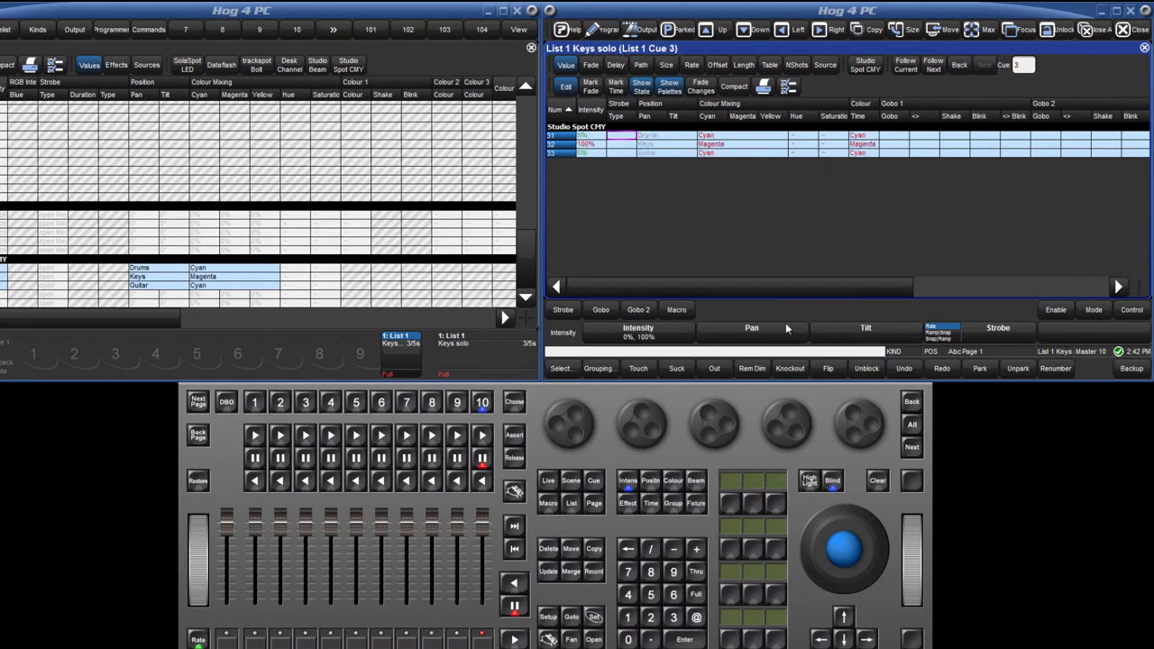
pyautogui.click(593, 480)
pyautogui.write('1')
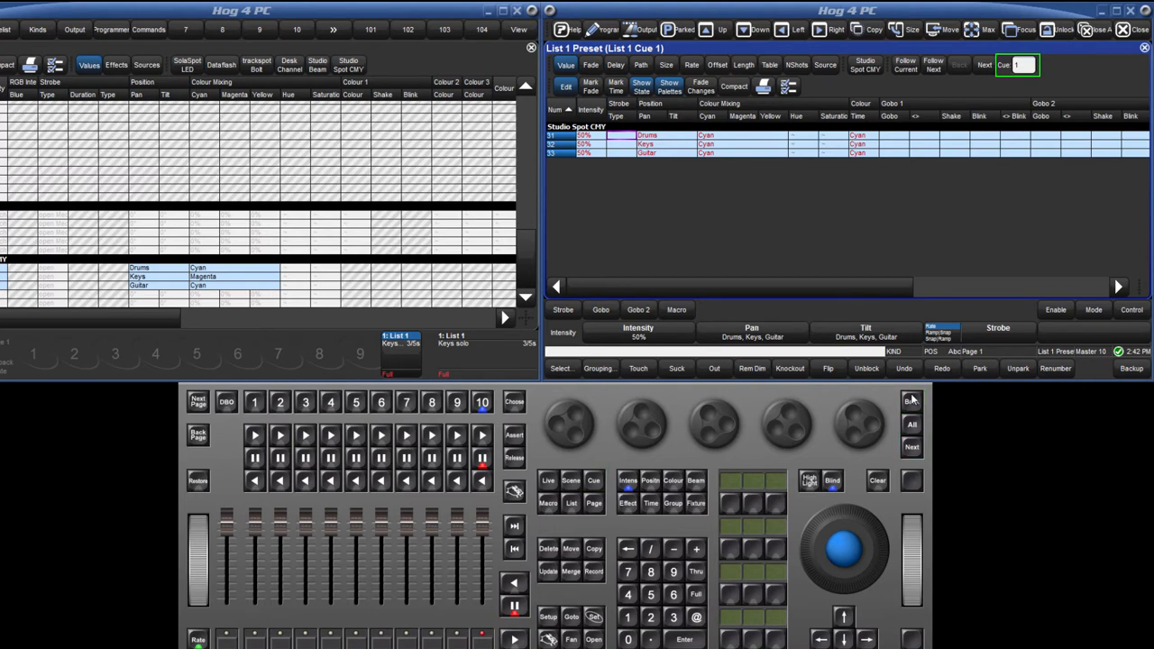
# Step: Show cue 1's per-parameter 2s fade times and select the intensity fades of fixtures 31–33
pyautogui.click(592, 65)
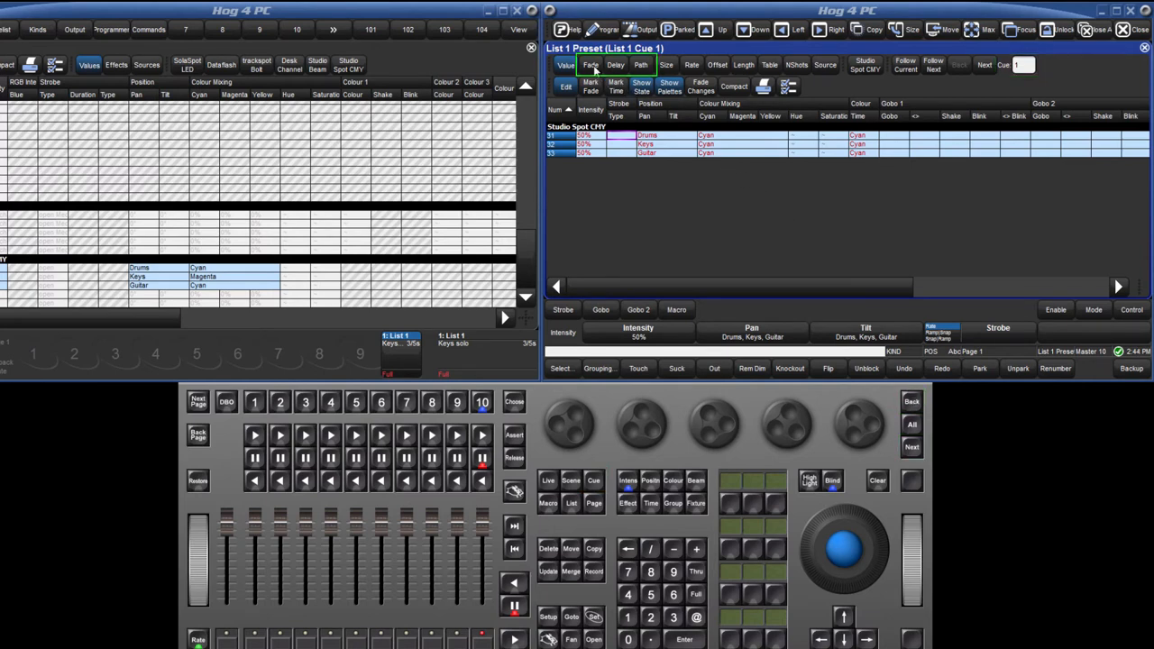
pyautogui.click(647, 65)
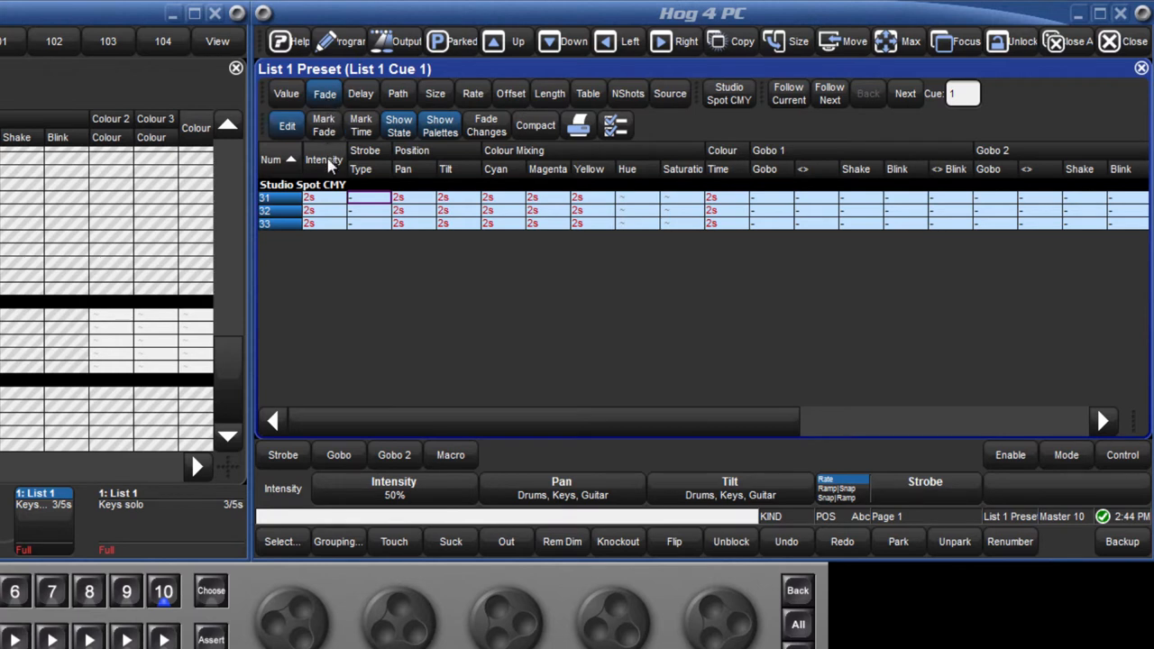
pyautogui.click(287, 127)
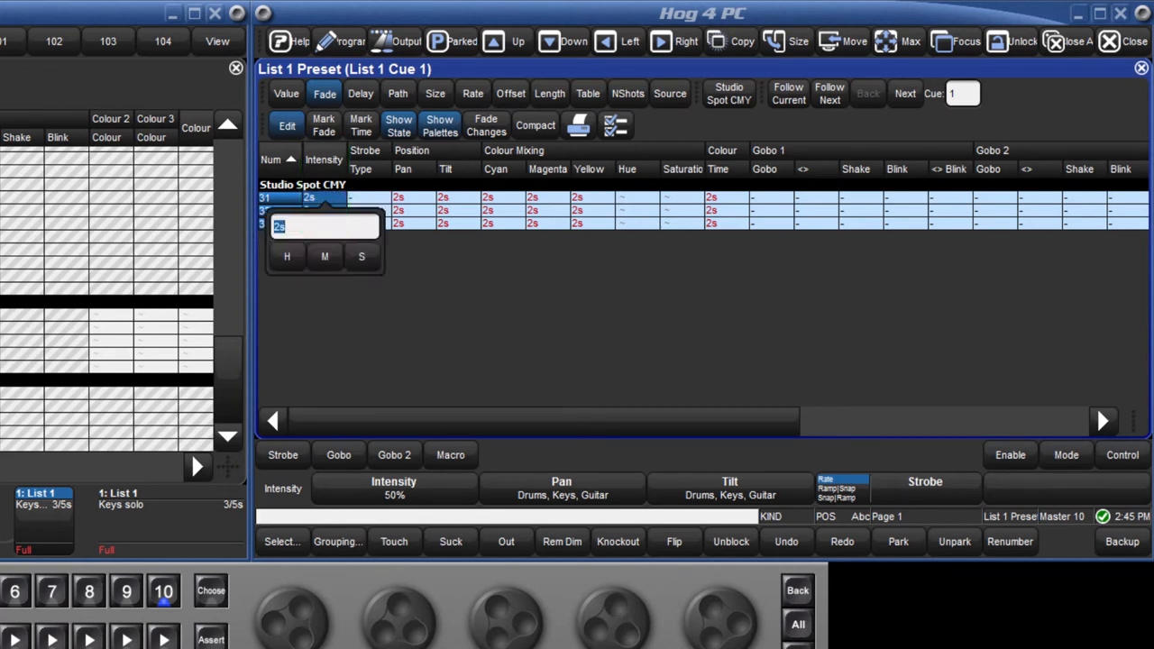
# Step: Set the intensity fade of fixtures 31–33 in cue 1 to 5s
pyautogui.write('5s')
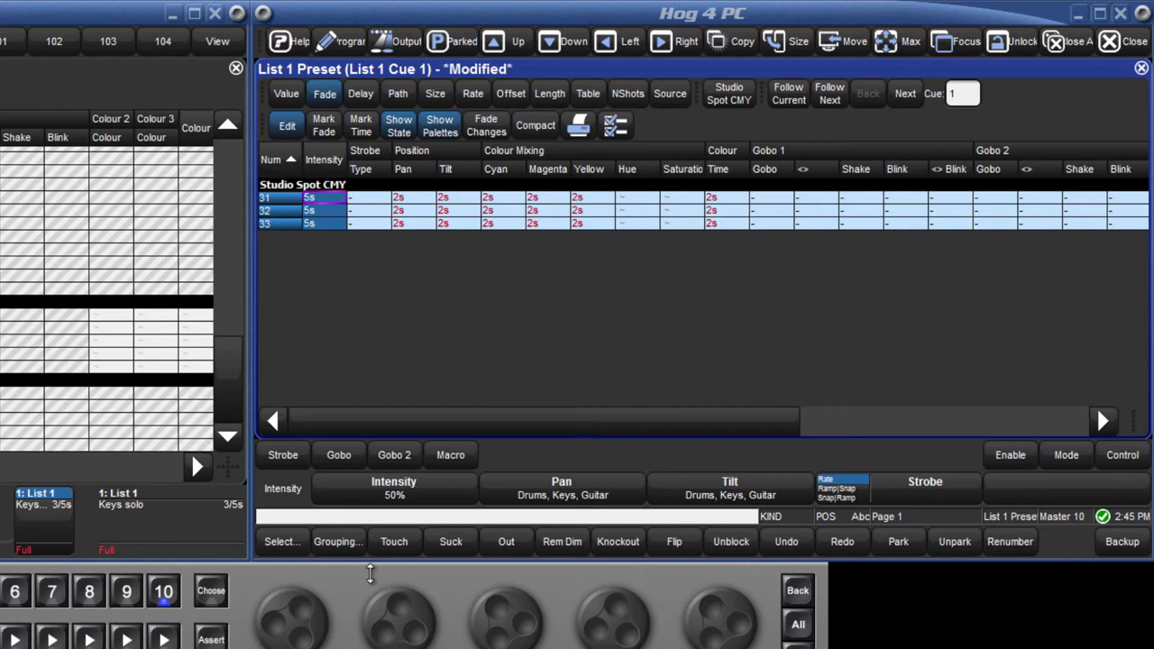
pyautogui.moveTo(375, 350)
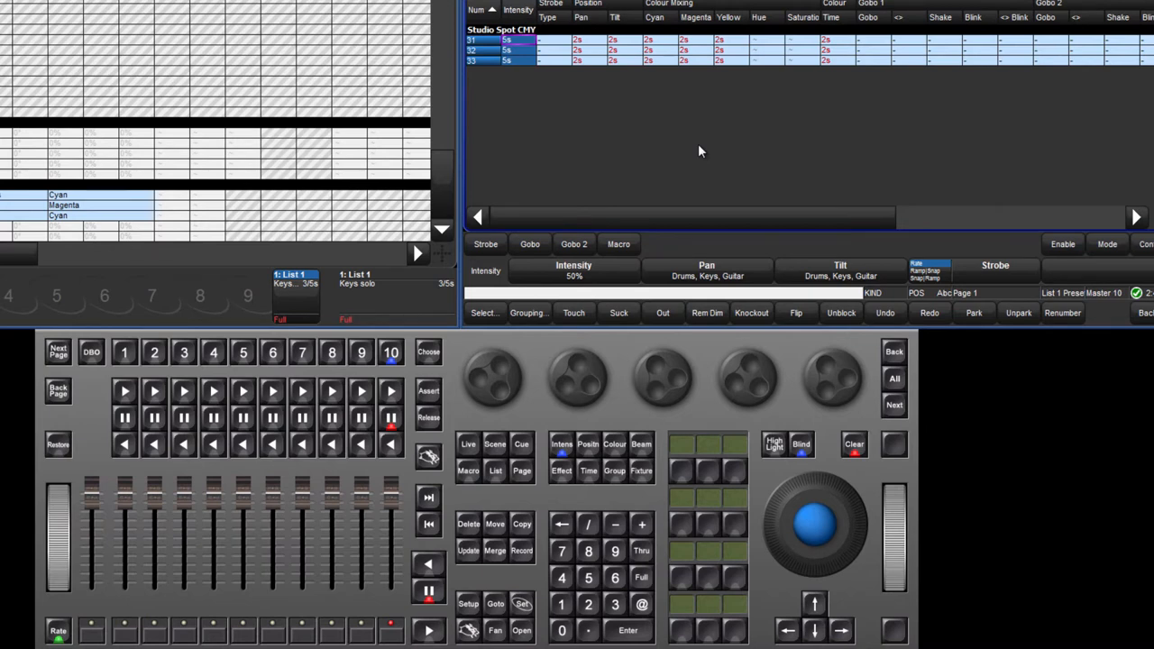
pyautogui.moveTo(695, 360)
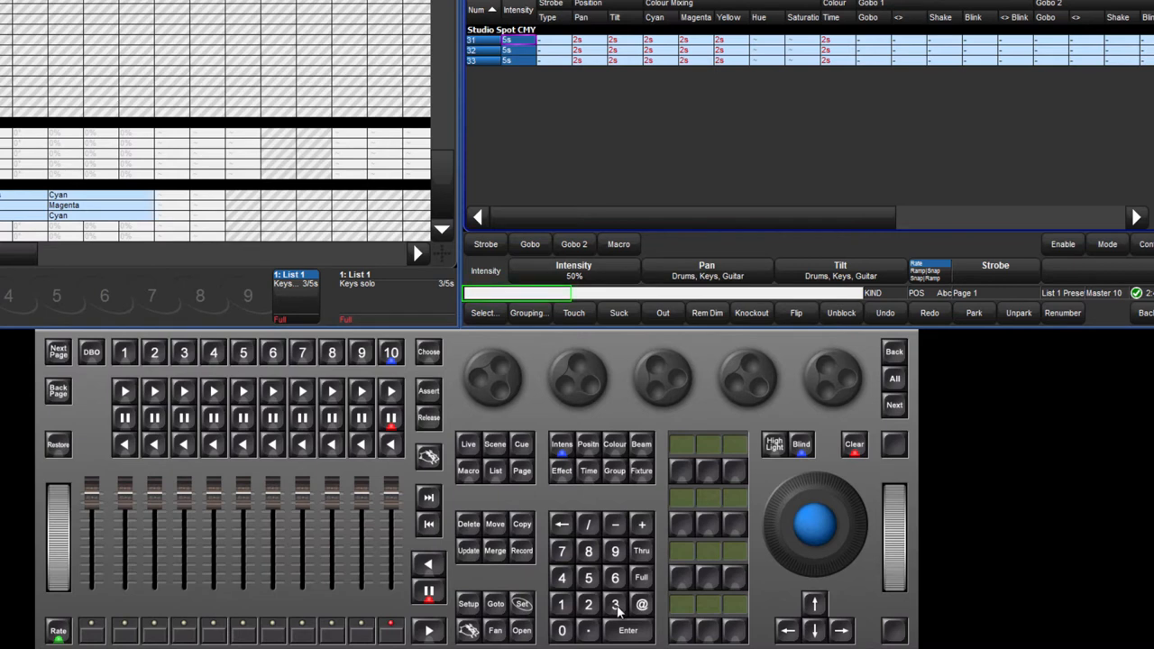
# Step: Apply a 5s colour fade to fixture 32 via the keypad and return to the List 1 cue list
pyautogui.click(588, 471)
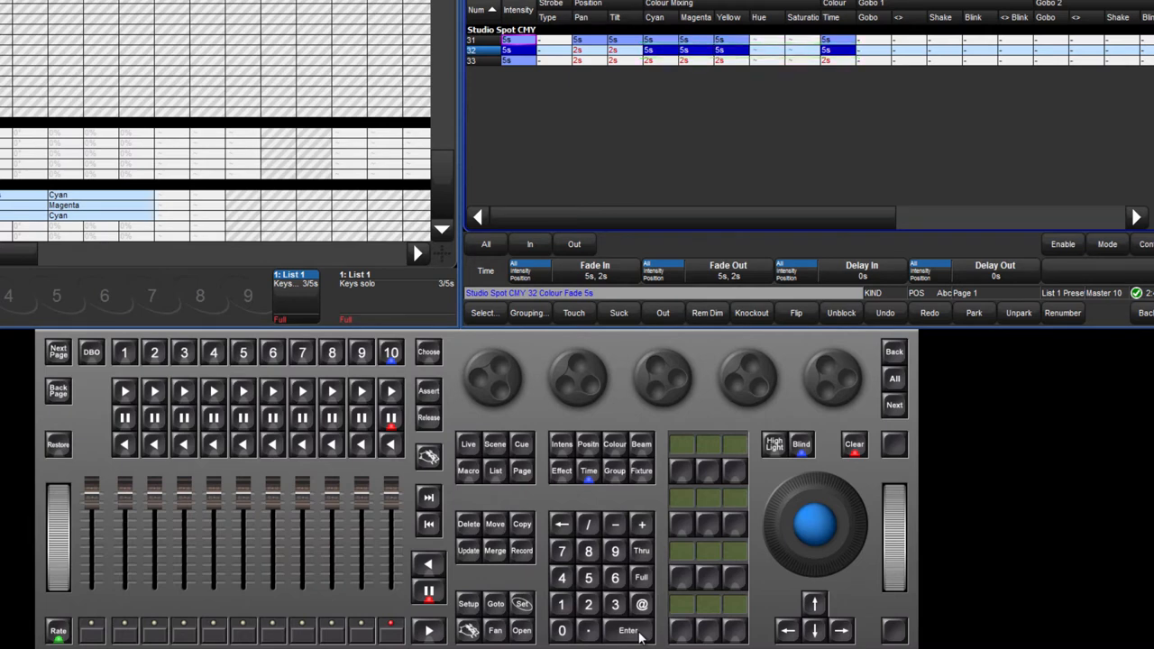
pyautogui.click(588, 470)
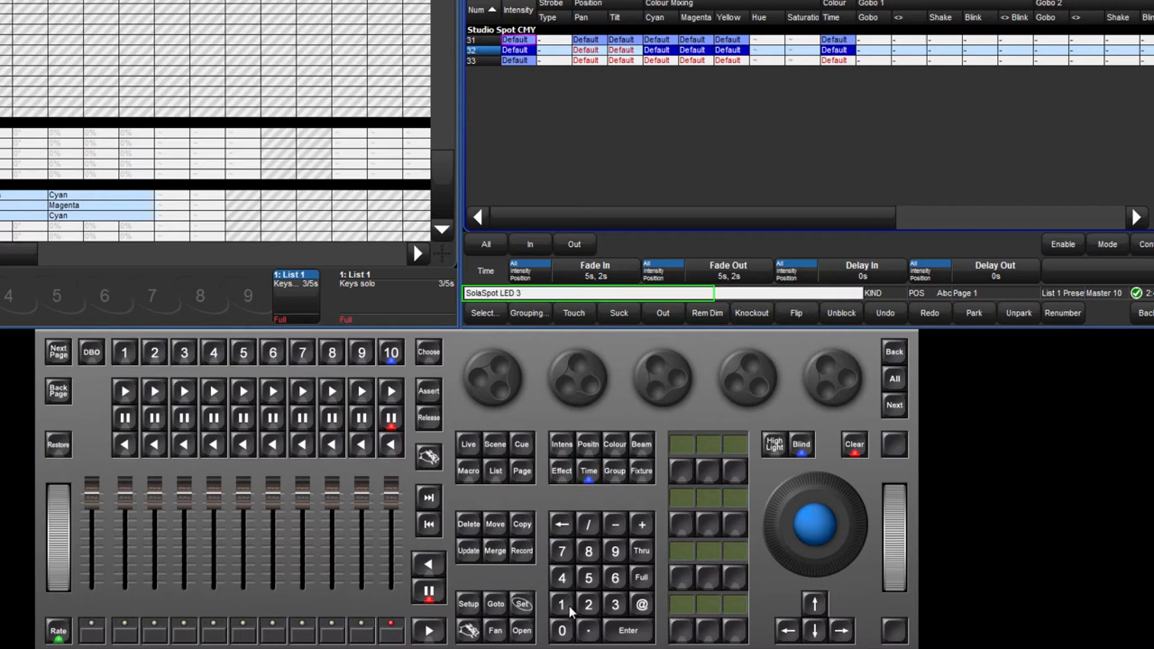
pyautogui.click(606, 604)
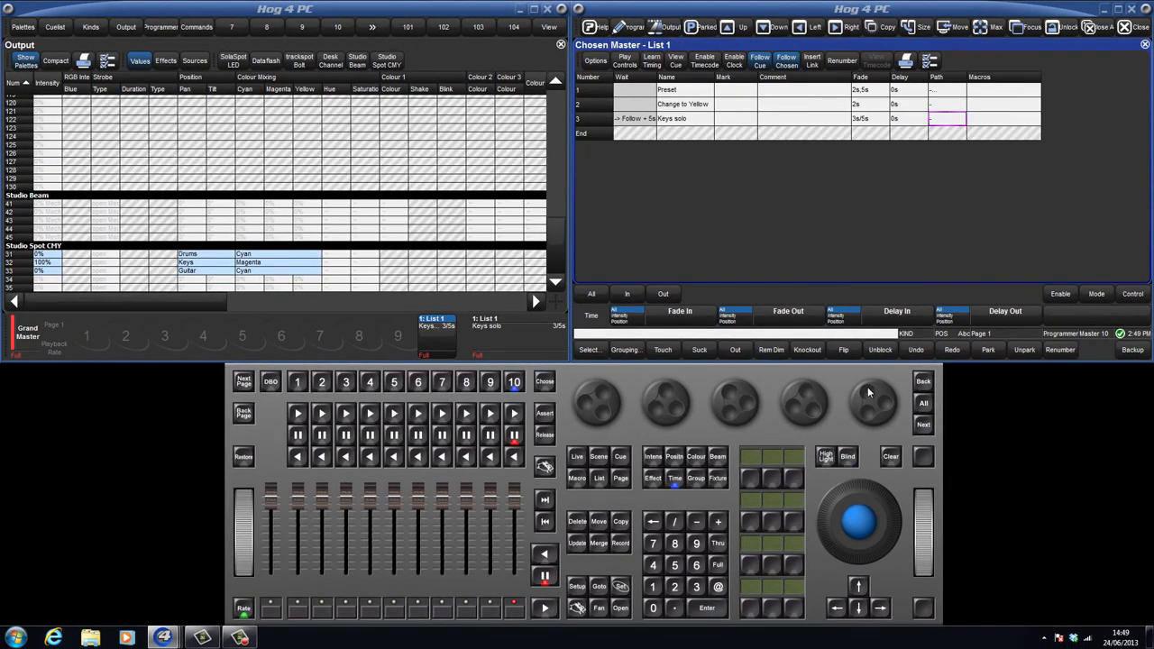
pyautogui.moveTo(806, 422)
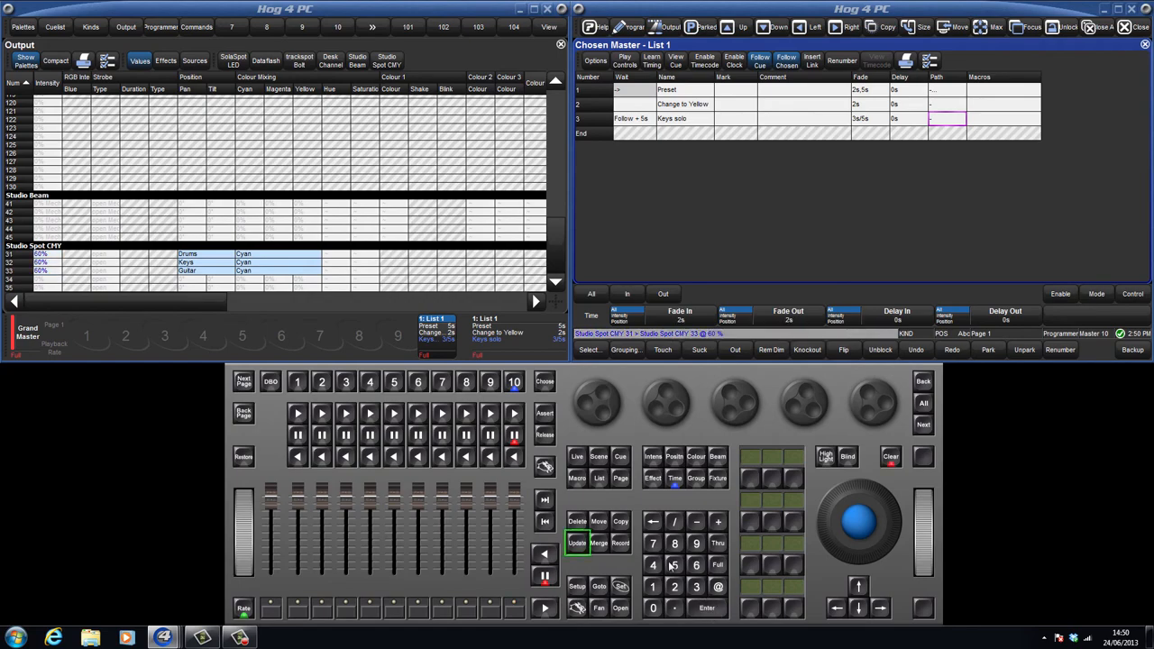
# Step: Set fixtures 31 thru 33 to 60% and bring up the Auto Update choices
pyautogui.click(577, 541)
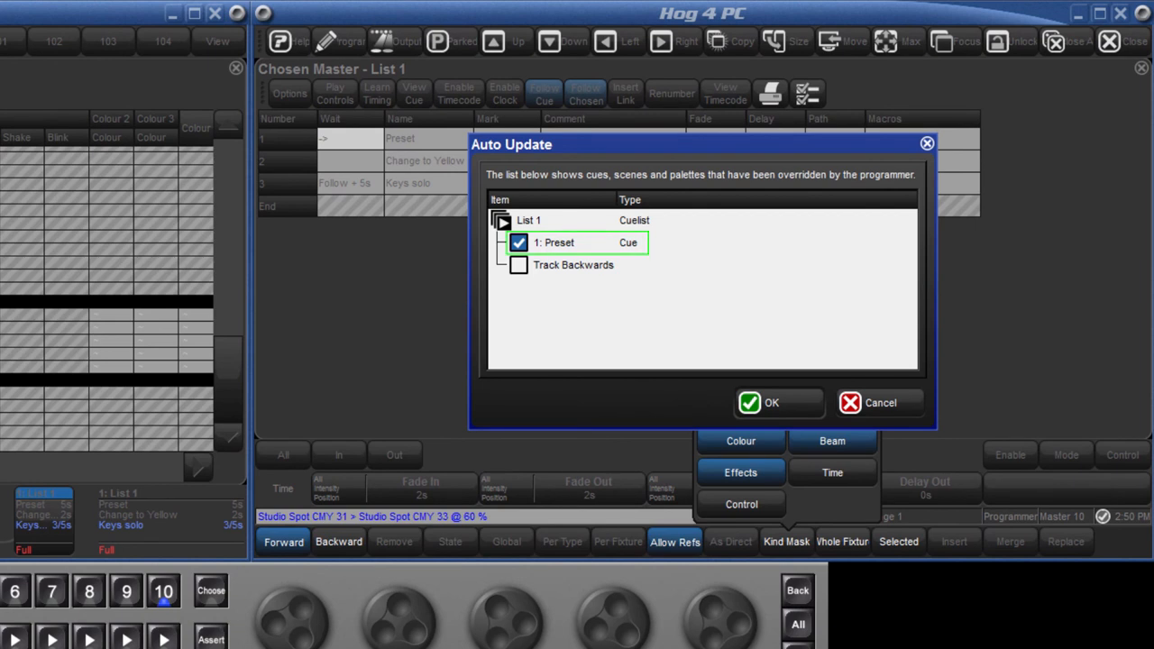
pyautogui.moveTo(779, 402)
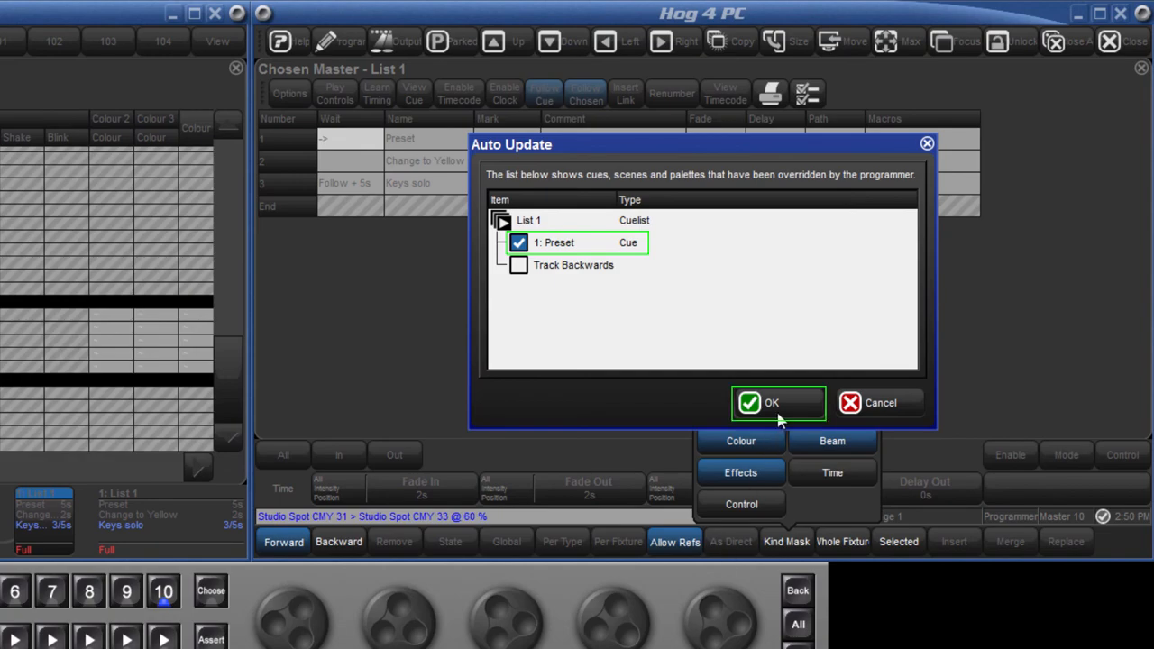
# Step: Confirm Auto Update of the 60% intensity into cue 1 'Preset'
pyautogui.click(775, 402)
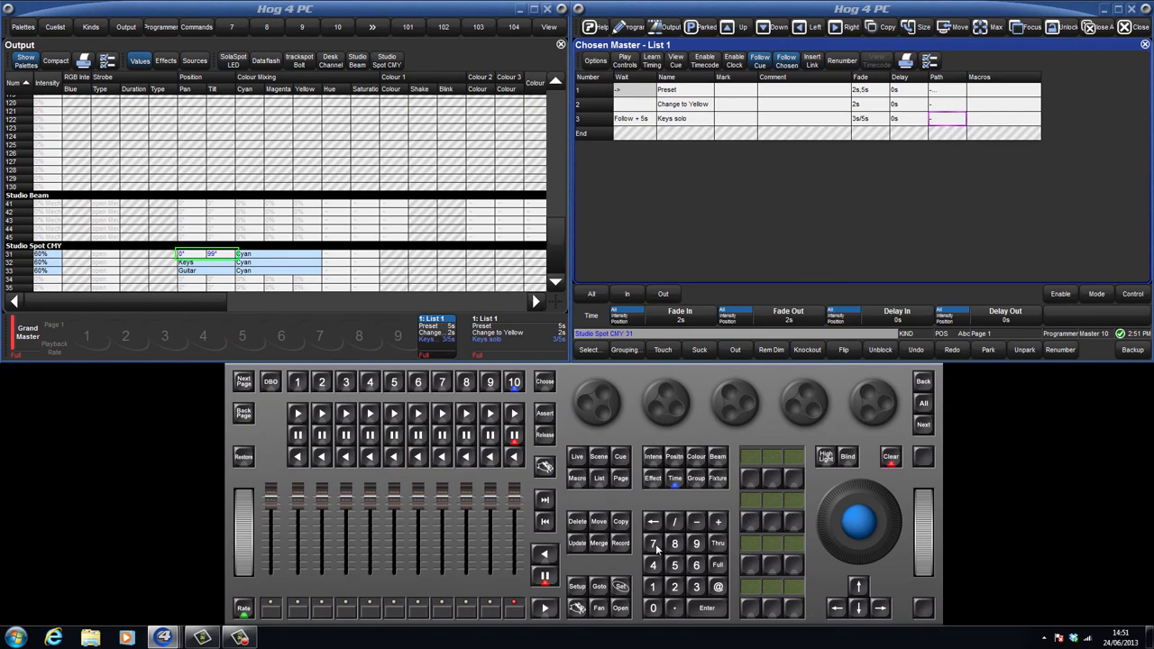
# Step: Edit the Studio Spot's pan value in the programmer and request an update
pyautogui.click(573, 541)
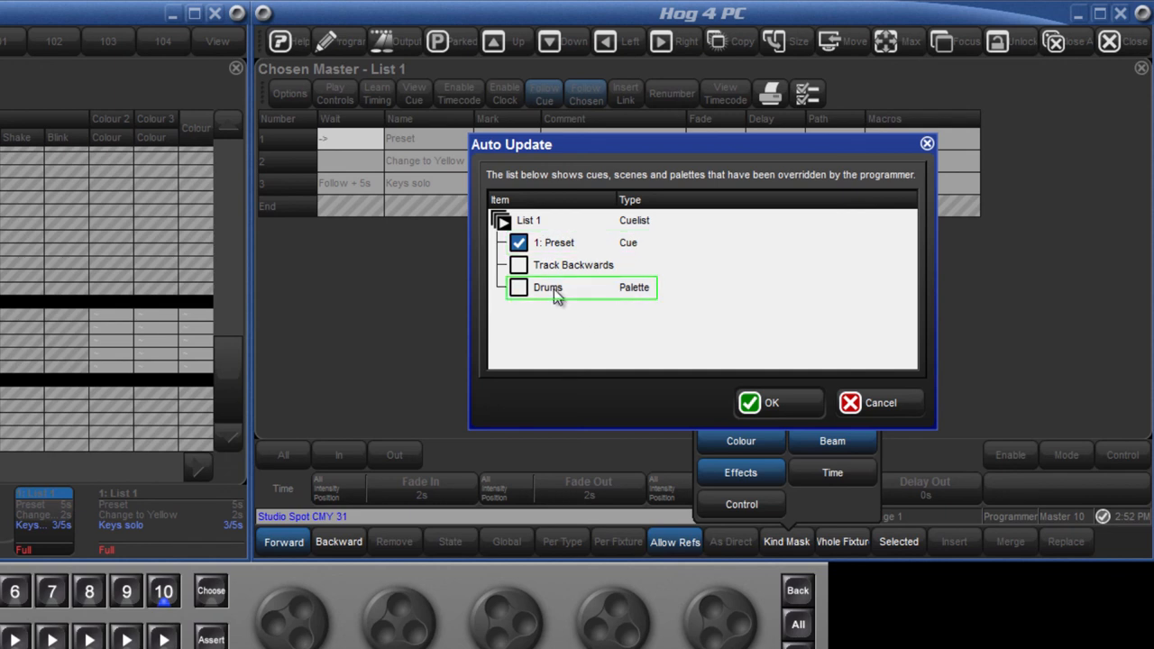
# Step: Auto Update the changed position into the Drums palette instead of cue 1 'Preset'
pyautogui.click(516, 287)
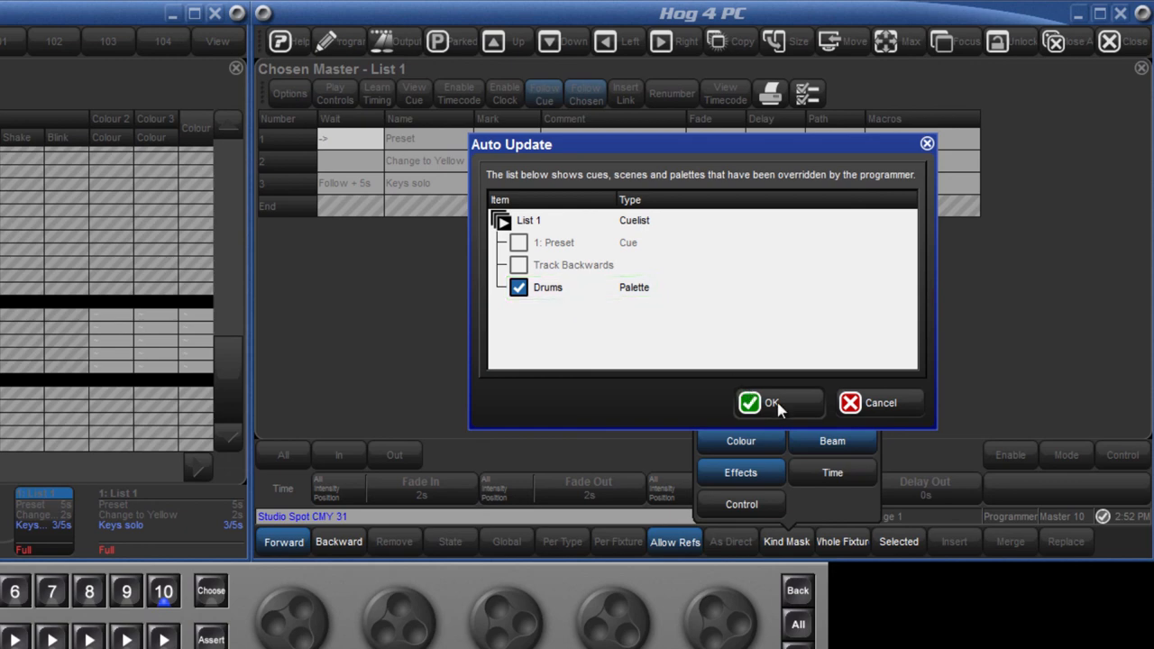
pyautogui.click(772, 404)
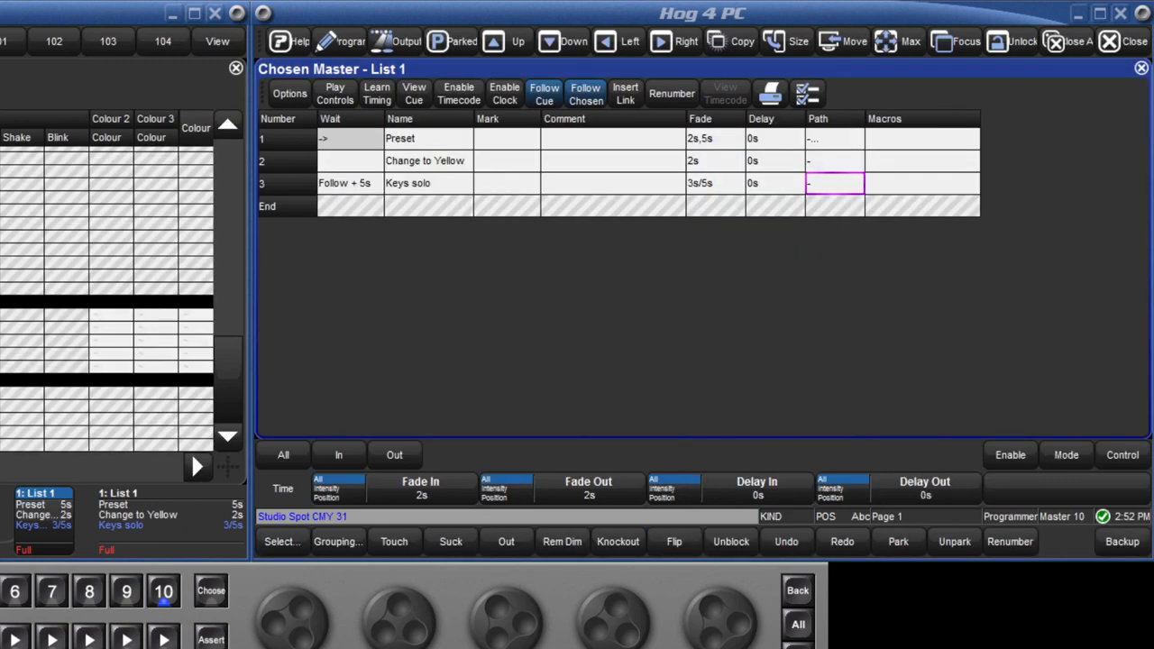